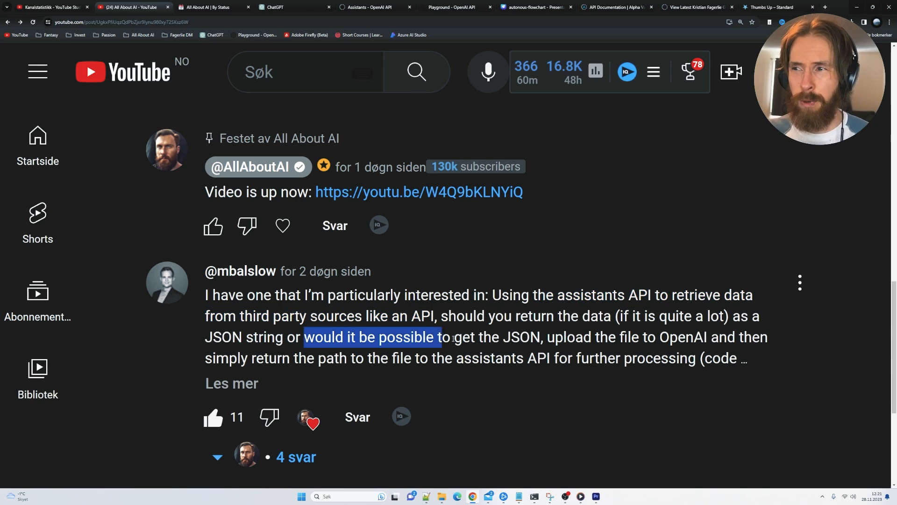
Step: Highlight the comment's JSON and upload ideas, then mark the script's Alpha Vantage weekly-data function
drag(441, 337, 646, 337)
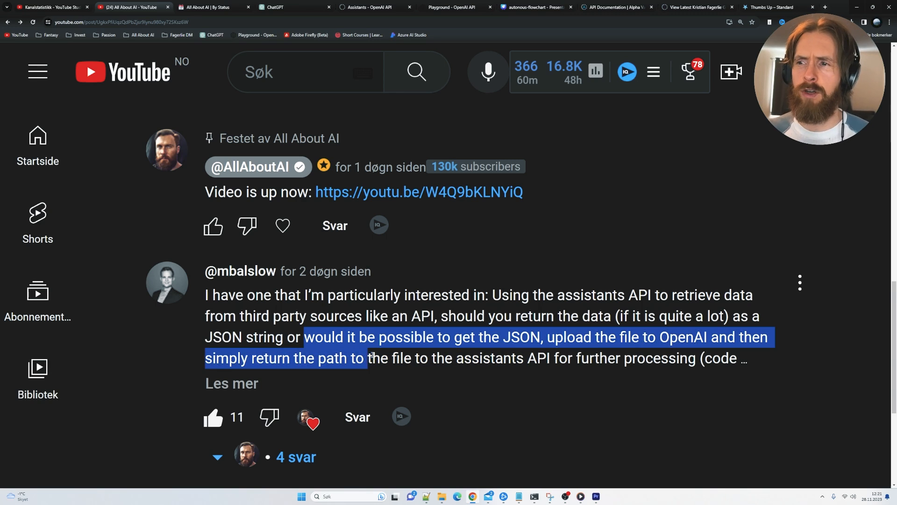
drag(366, 357, 575, 357)
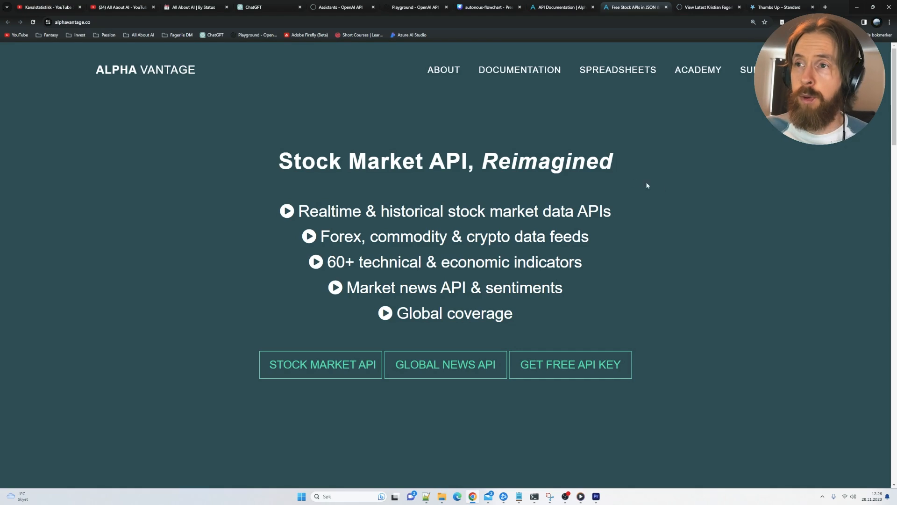
mouse_move(348, 162)
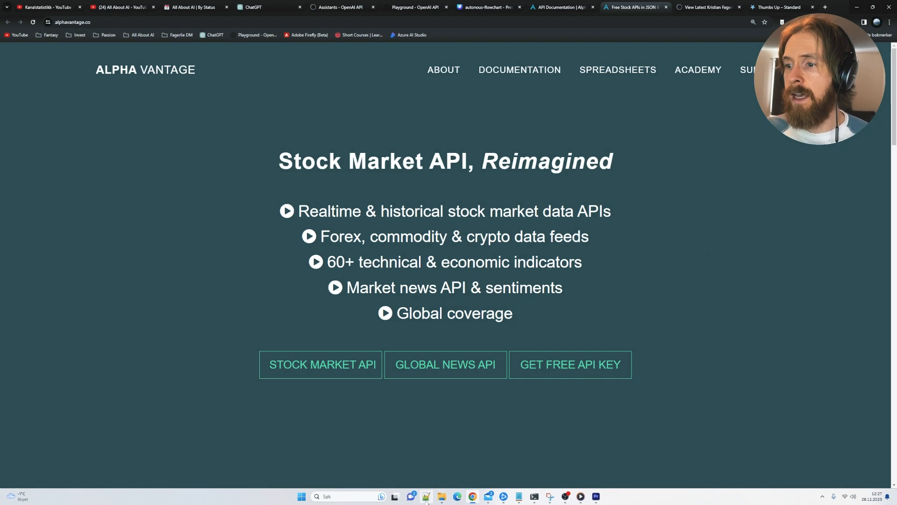
click(426, 497)
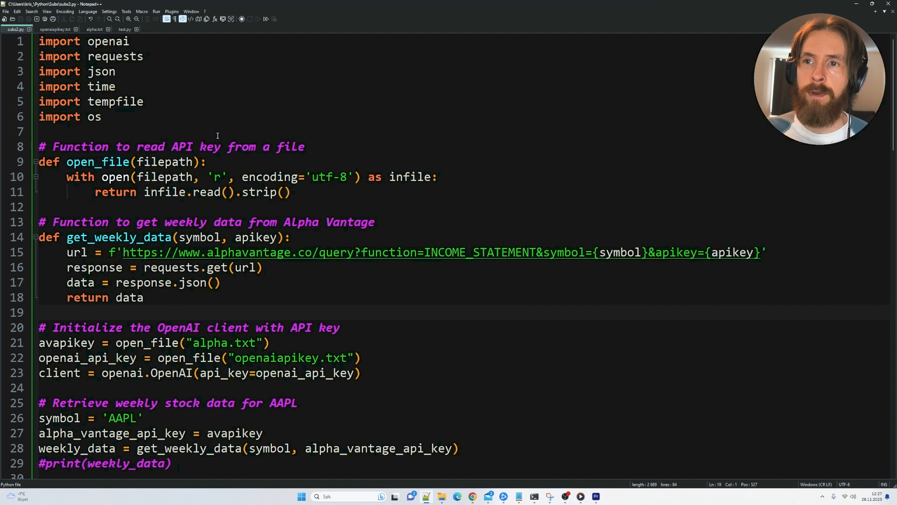
drag(66, 252, 144, 297)
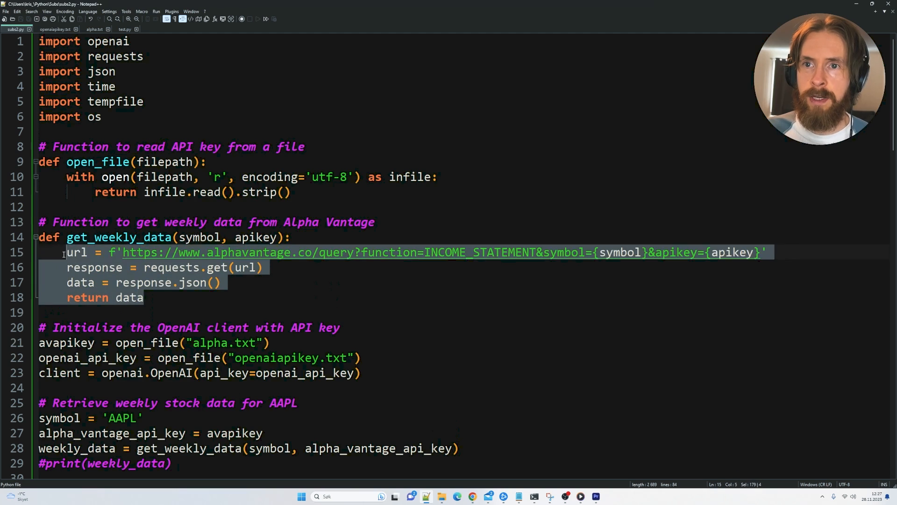
click(165, 222)
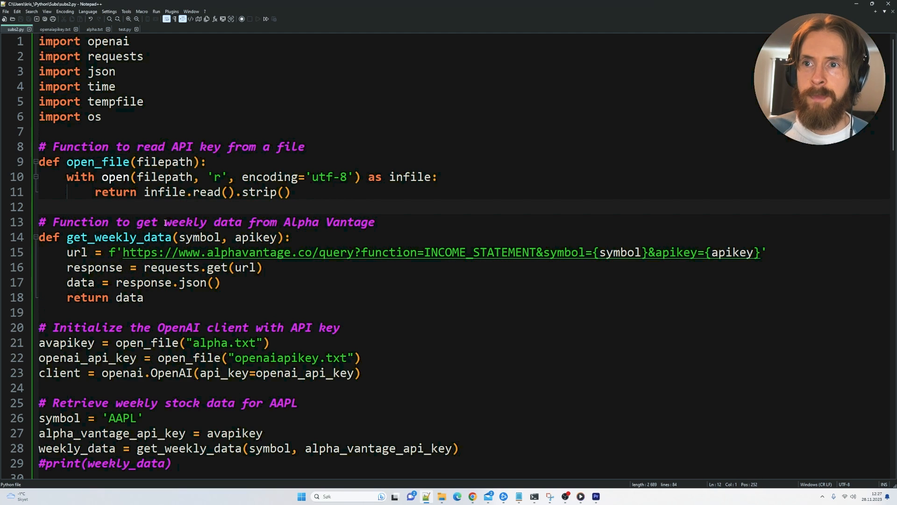
drag(165, 222, 372, 222)
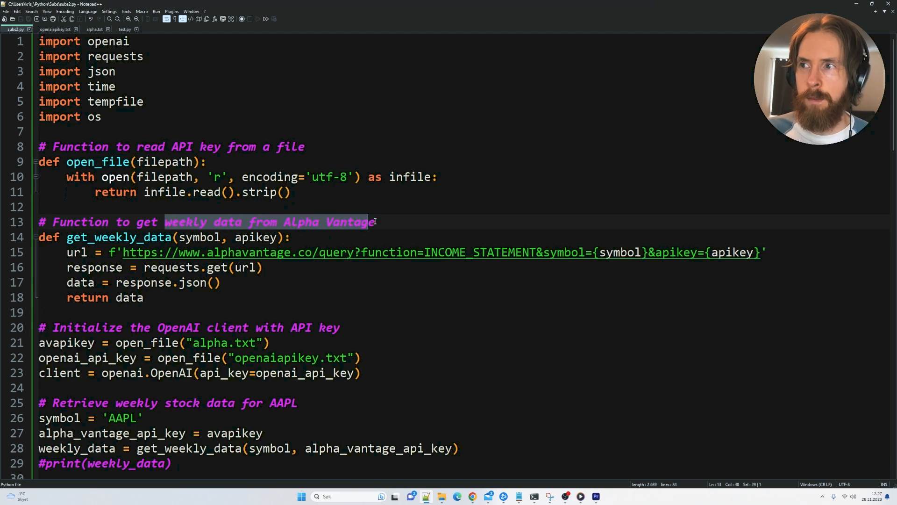
mouse_move(536, 256)
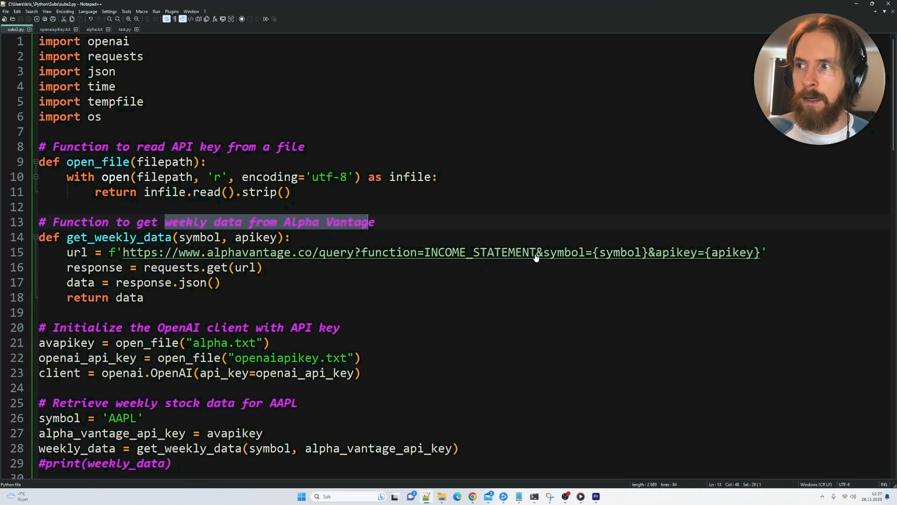
mouse_move(445, 291)
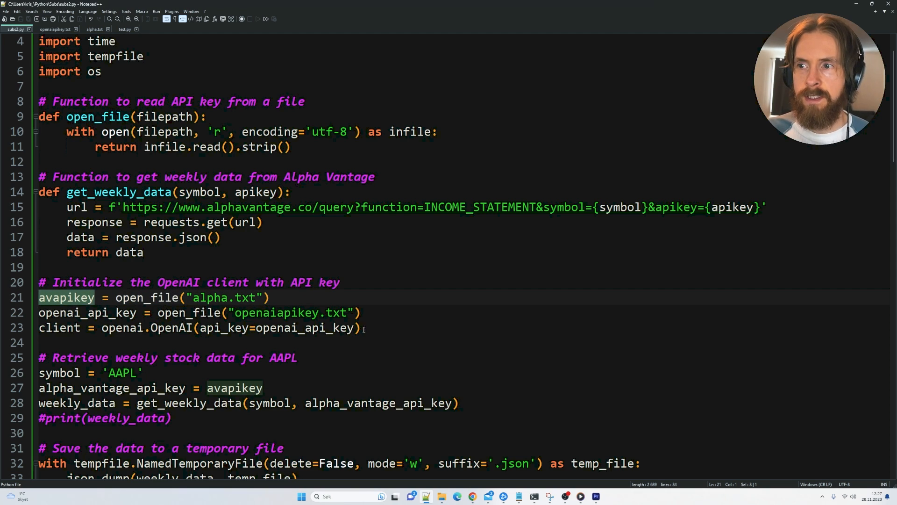
Step: Point out the OpenAI API key line and select the AAPL ticker symbol
click(361, 312)
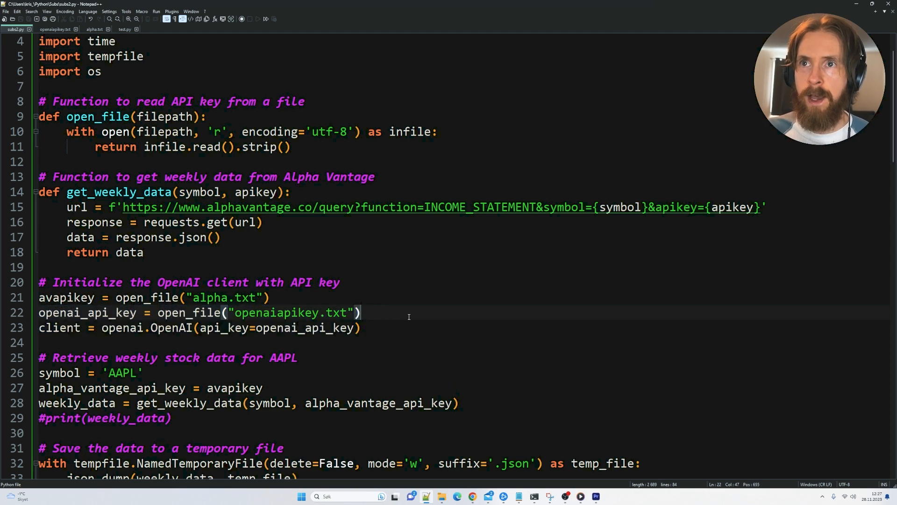
scroll(down, 3)
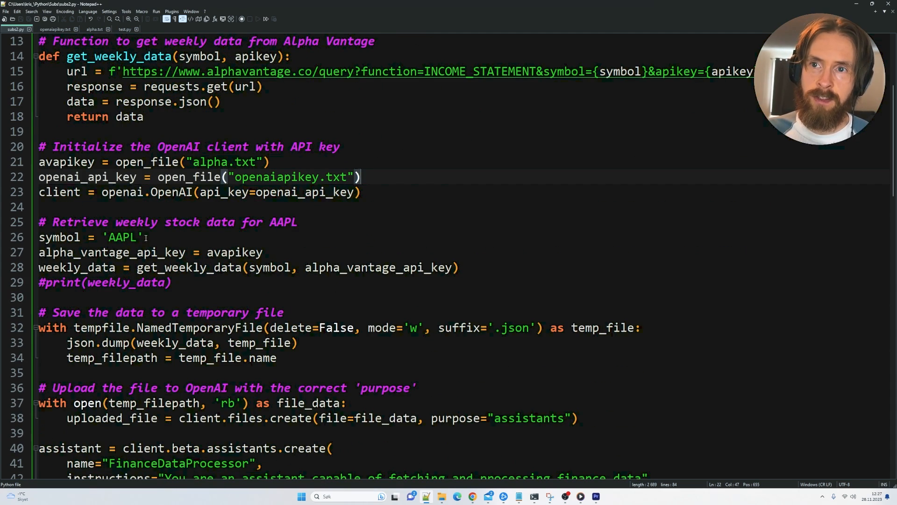
double_click(121, 237)
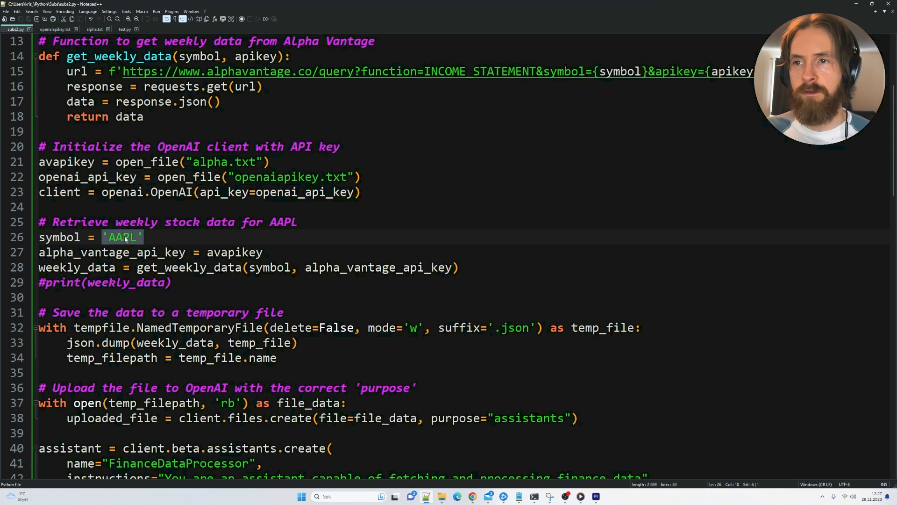
click(189, 252)
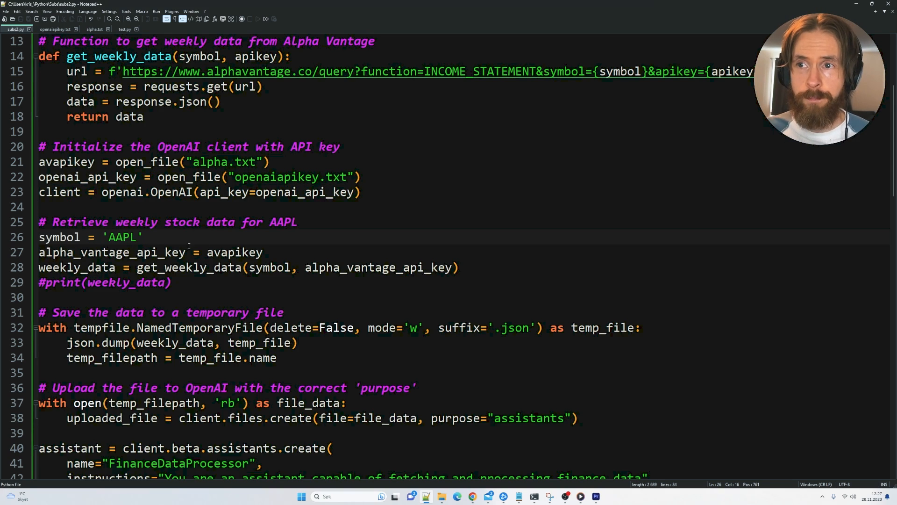
scroll(down, 3)
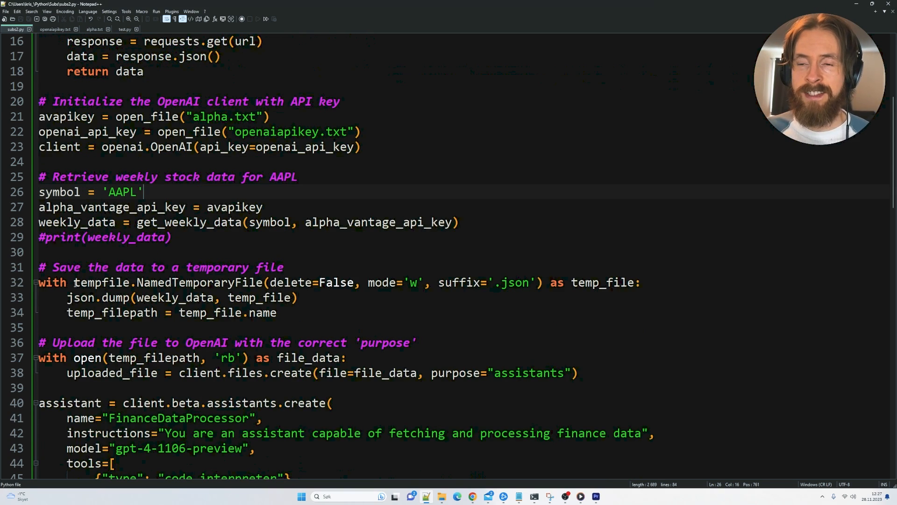
triple_click(159, 267)
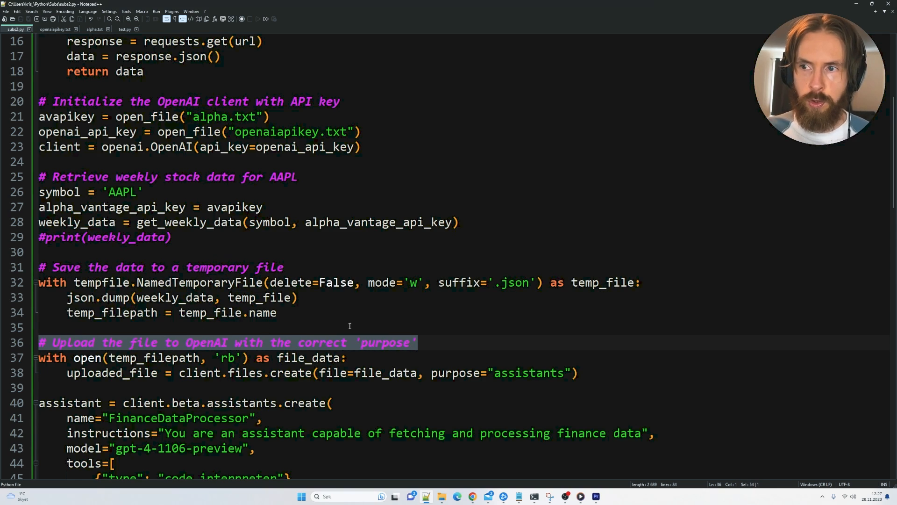
mouse_move(353, 314)
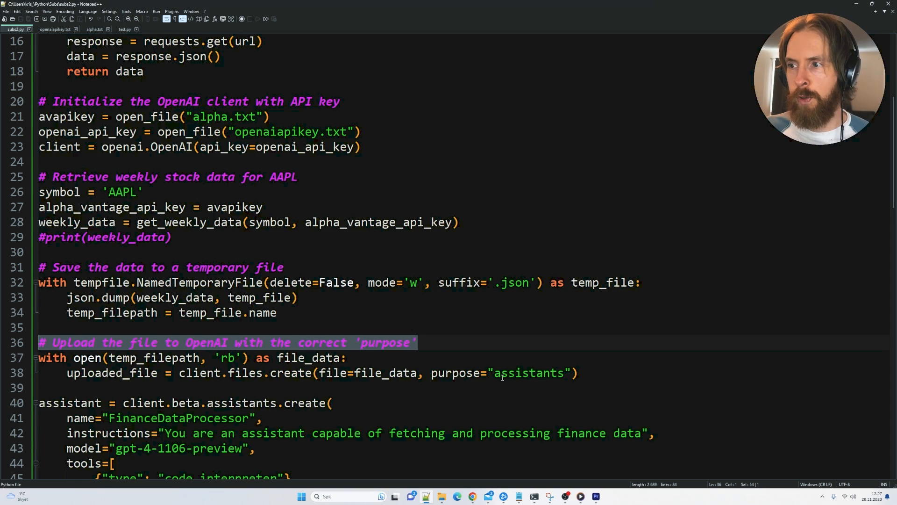
double_click(527, 373)
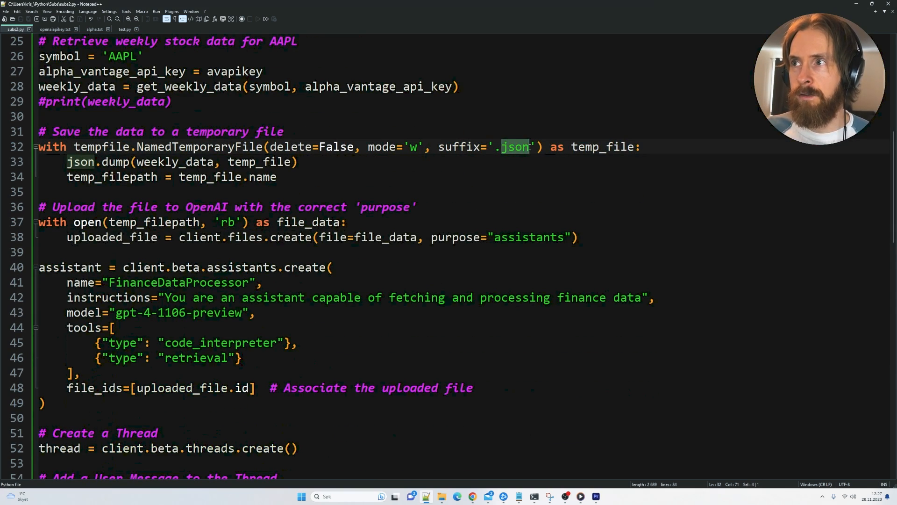
click(278, 178)
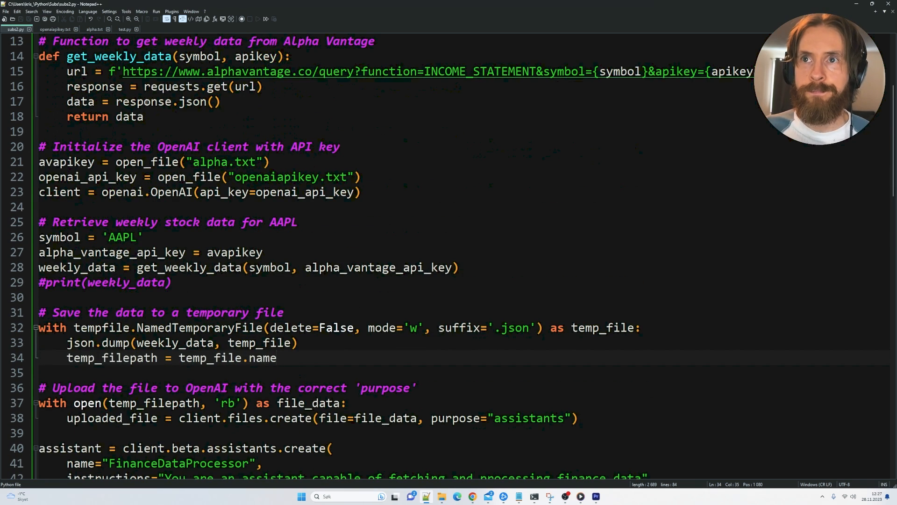
double_click(119, 56)
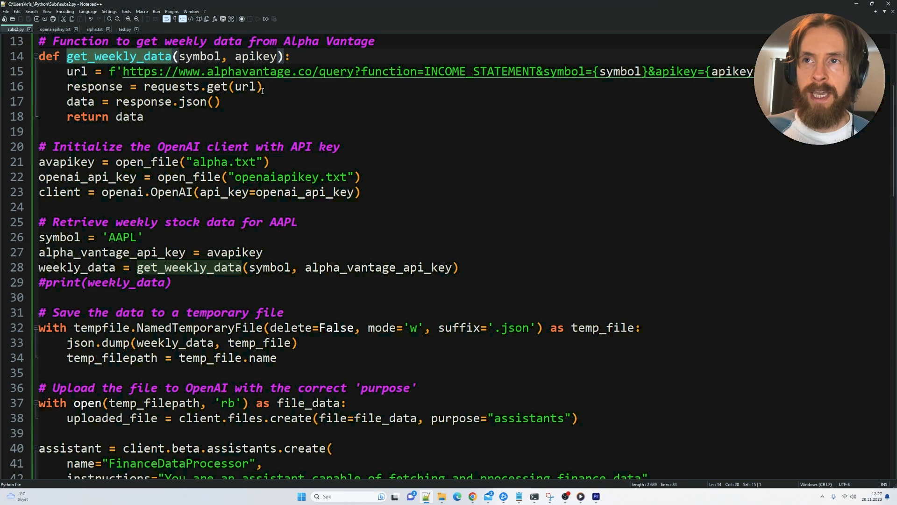
scroll(down, 3)
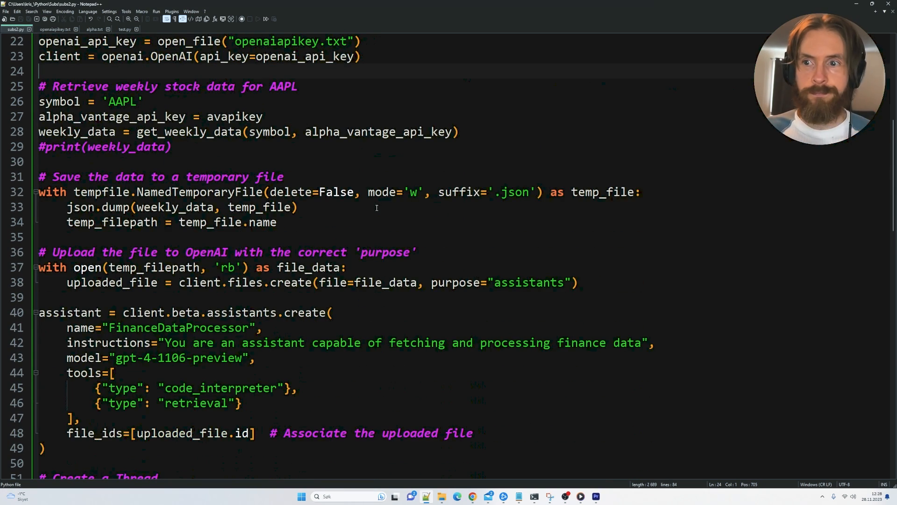
scroll(down, 3)
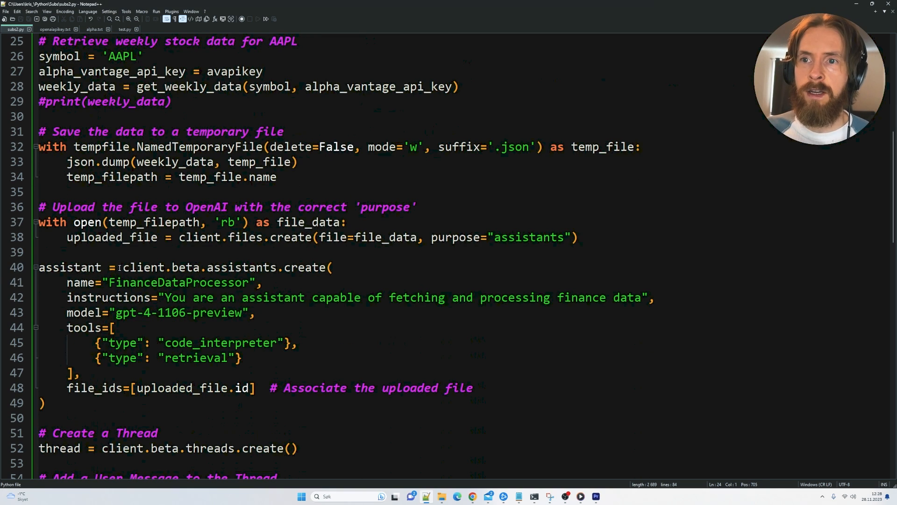
drag(122, 267, 213, 267)
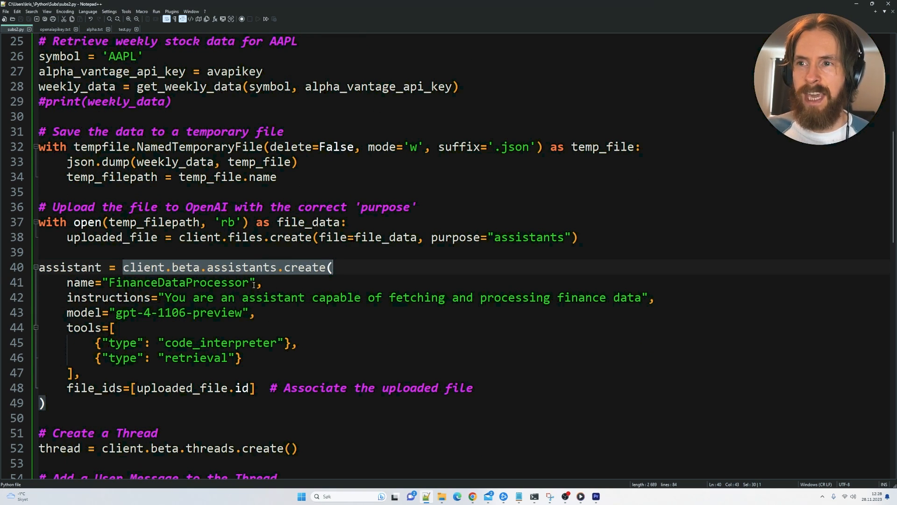
double_click(177, 282)
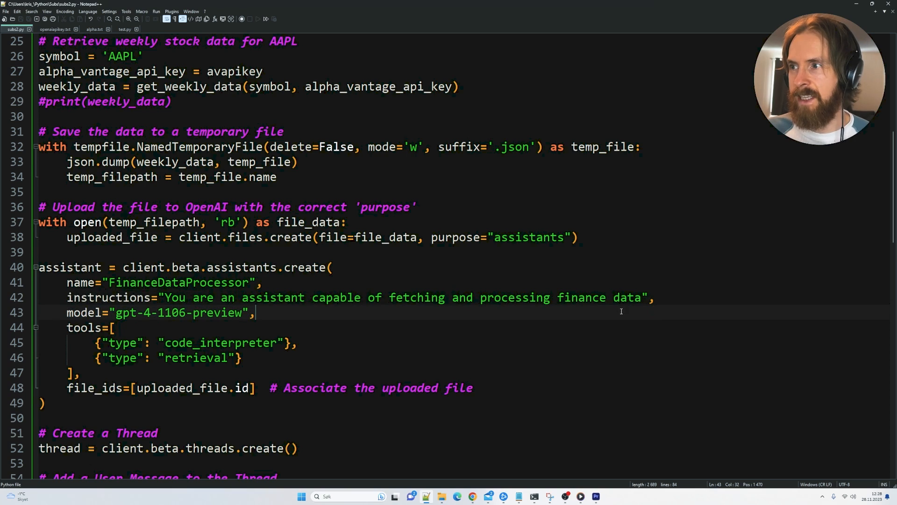
drag(166, 298, 640, 297)
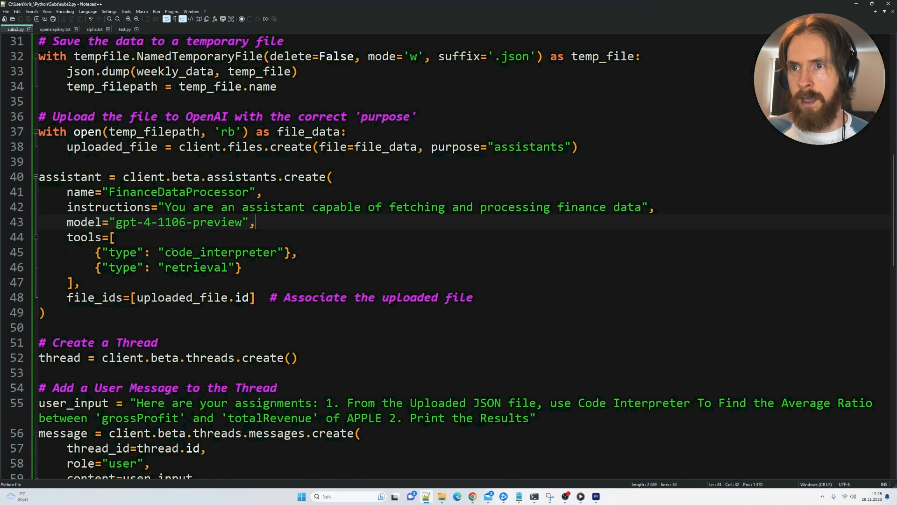
double_click(218, 252)
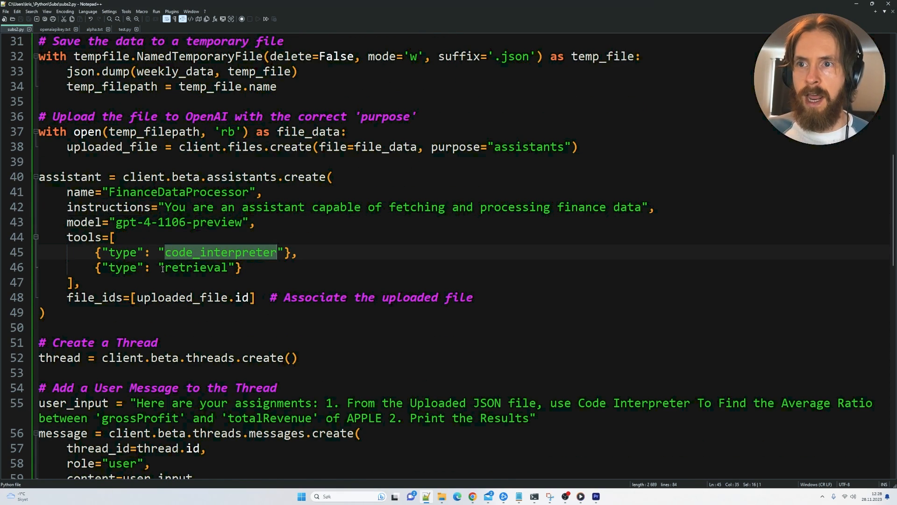
click(262, 268)
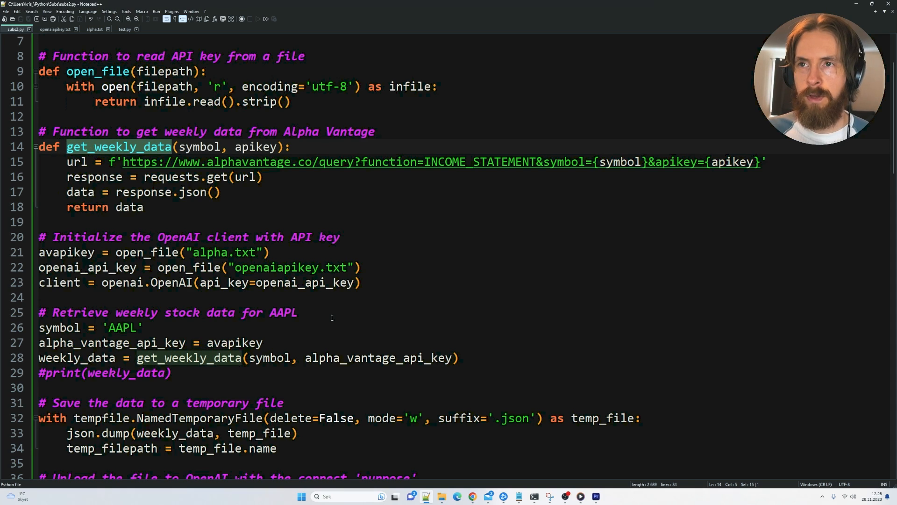
scroll(up, 3)
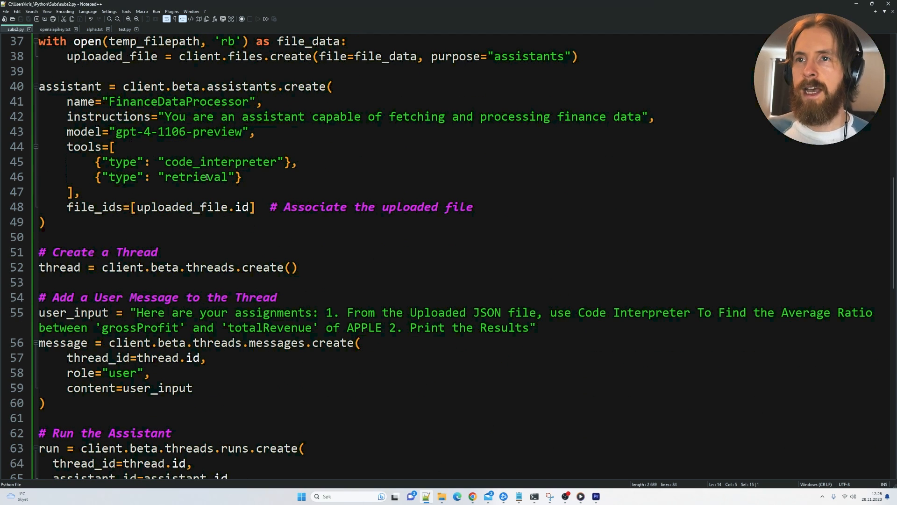
drag(99, 162, 240, 177)
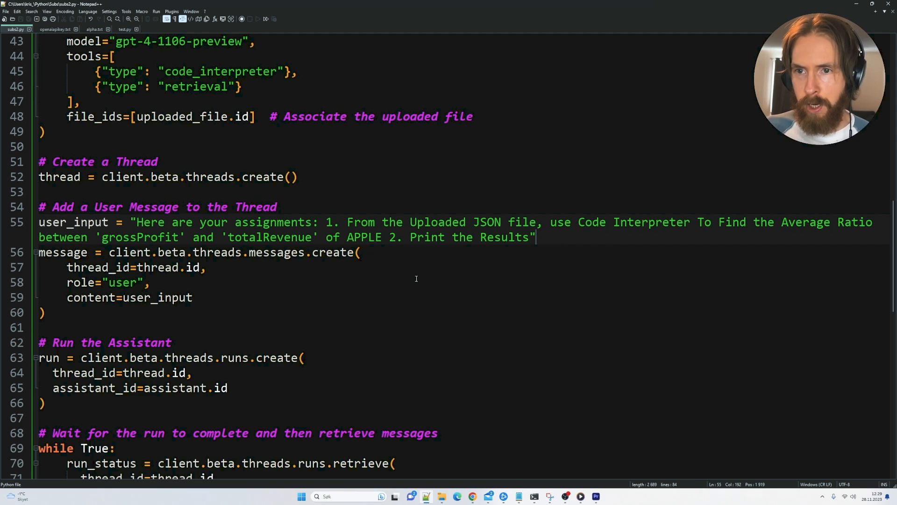
scroll(down, 3)
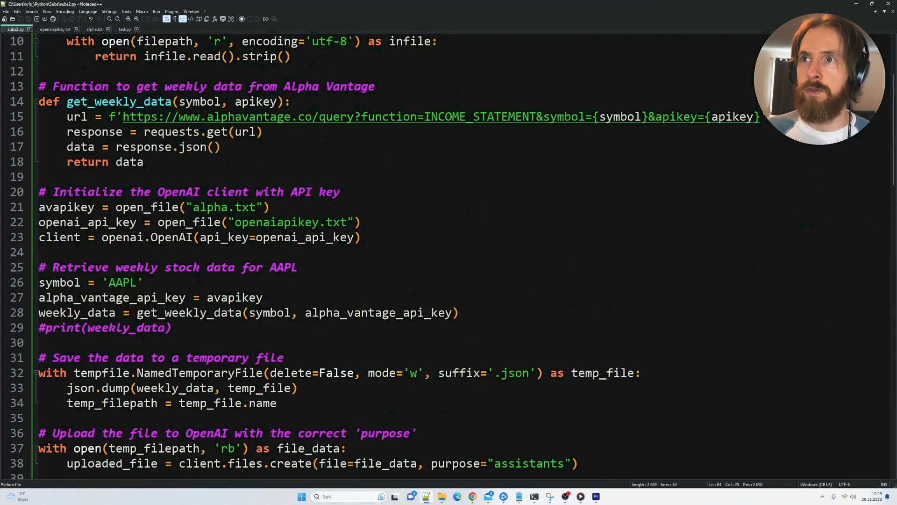
scroll(down, 3)
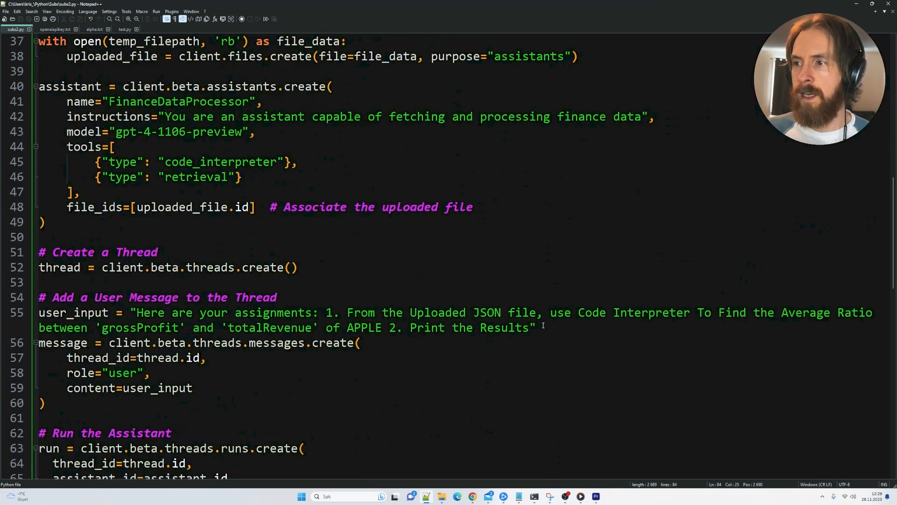
drag(134, 313, 533, 327)
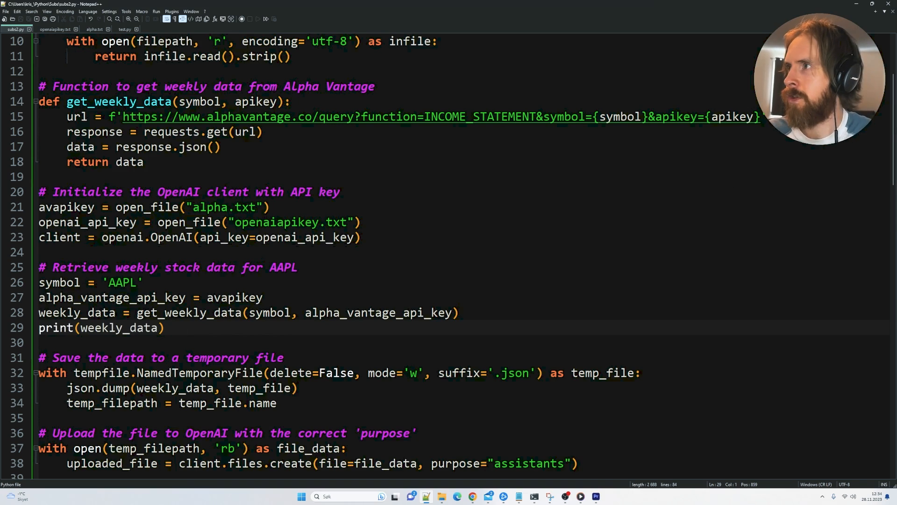
Step: Scroll down the script to the commented-out print(weekly_data) line
scroll(down, 3)
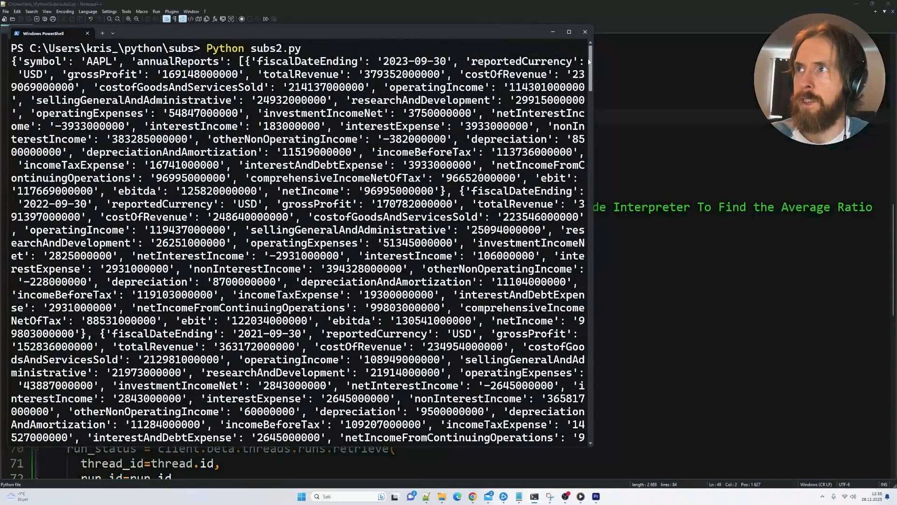
Step: Highlight the grossProfit and totalRevenue fields in Apple's printed annual income reports
double_click(99, 61)
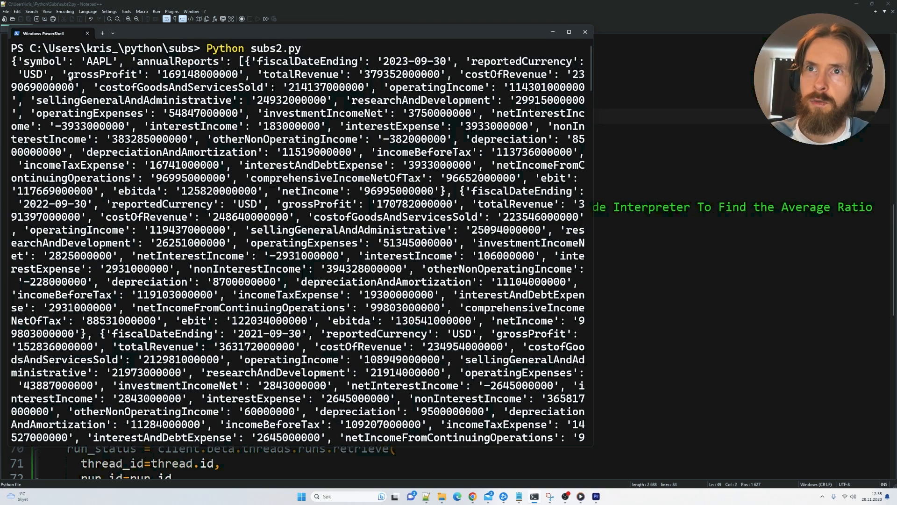
double_click(104, 74)
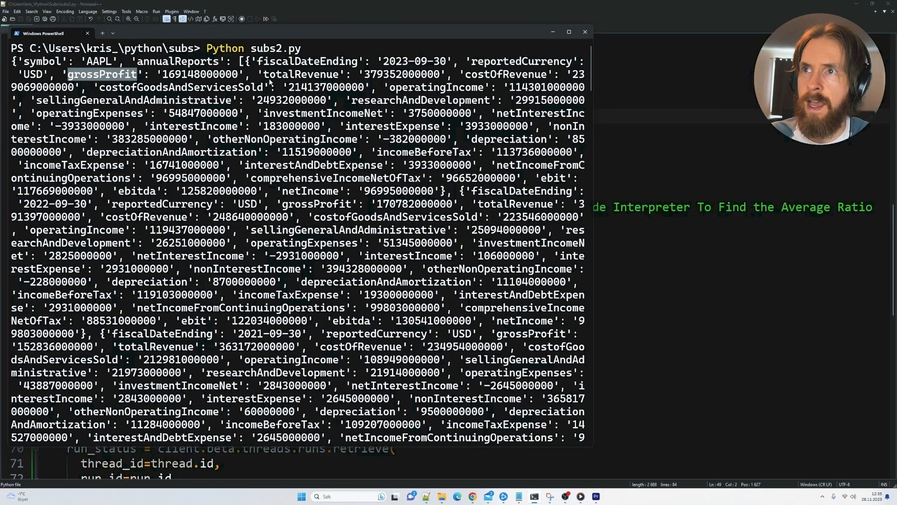
double_click(301, 74)
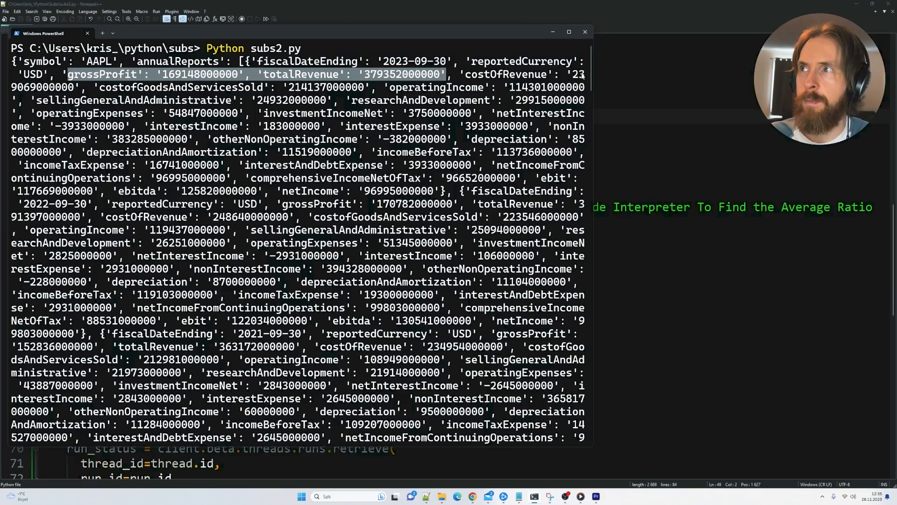
scroll(down, 3)
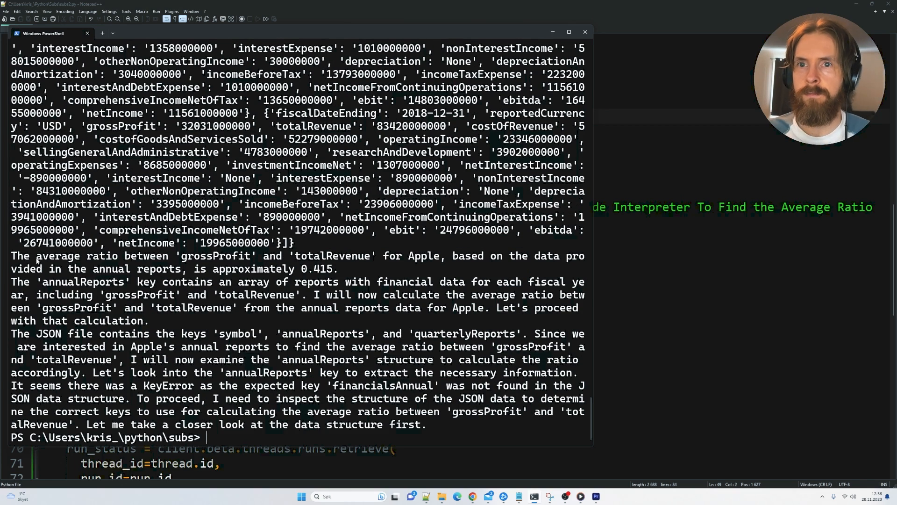
drag(12, 256, 344, 256)
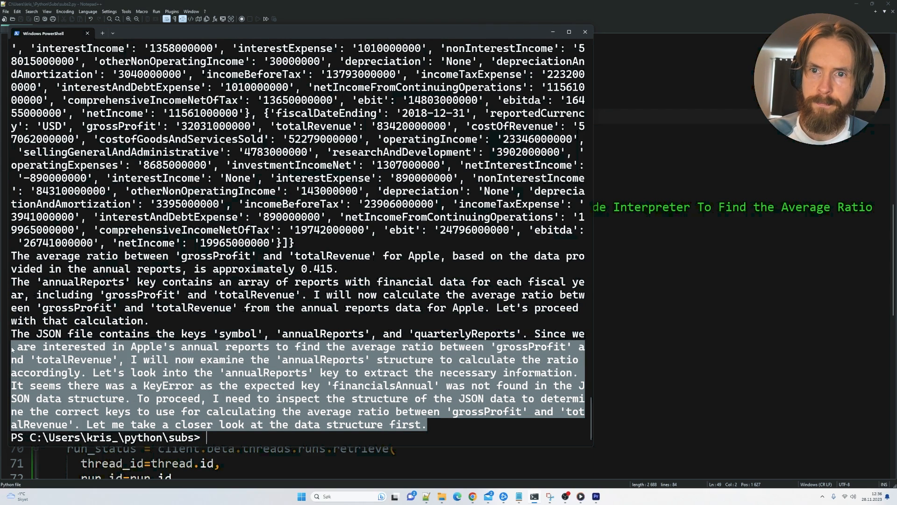
click(441, 428)
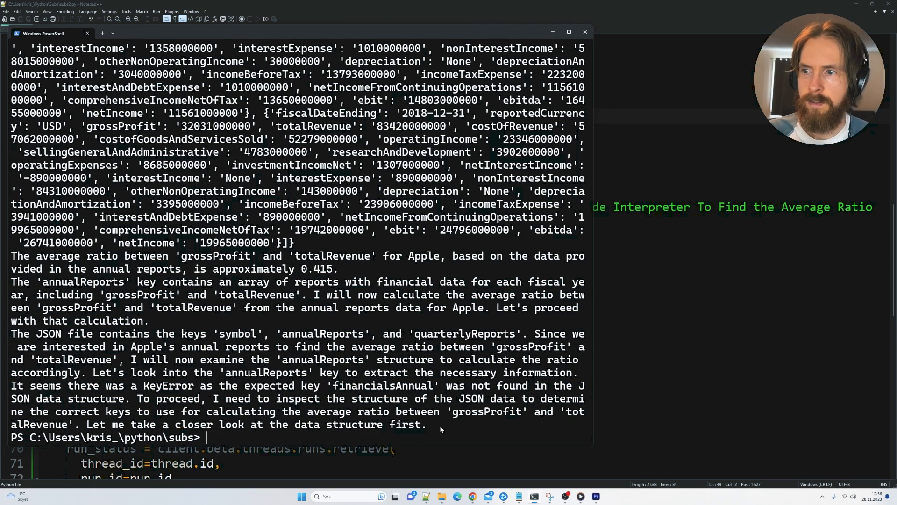
drag(10, 256, 426, 424)
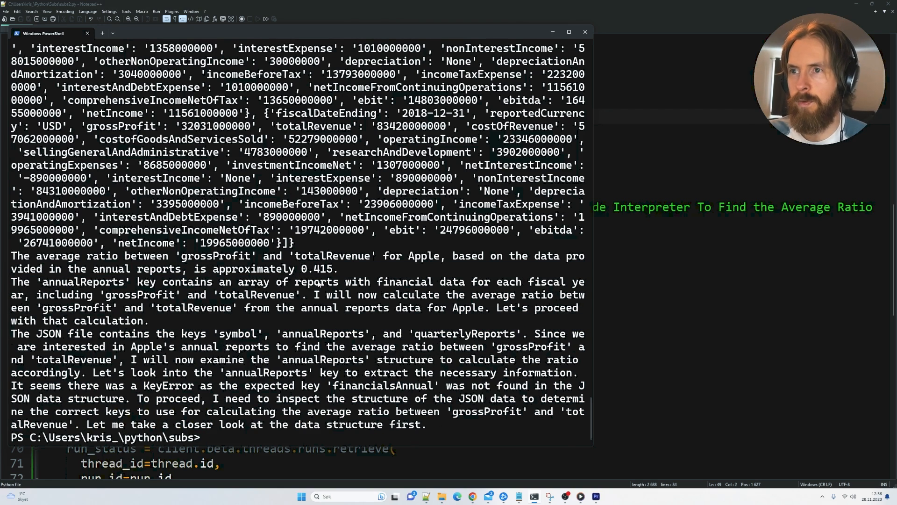
drag(11, 256, 338, 269)
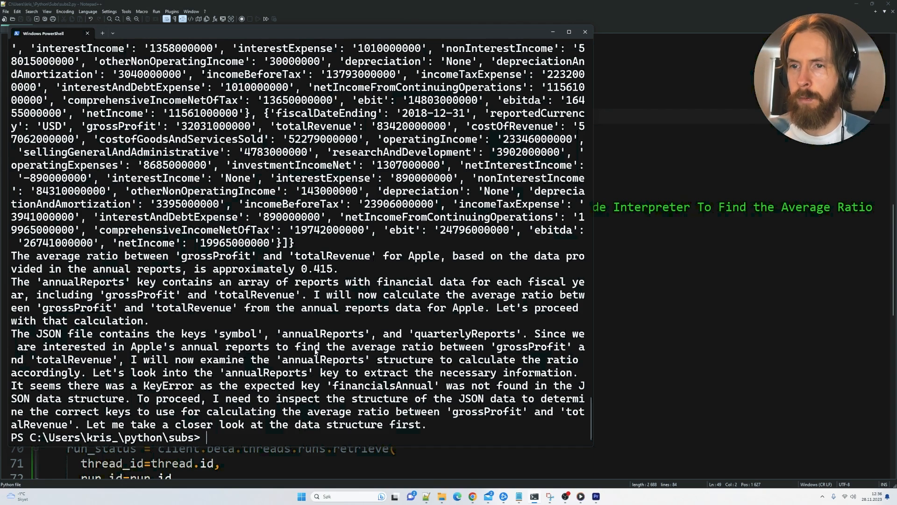
mouse_move(469, 405)
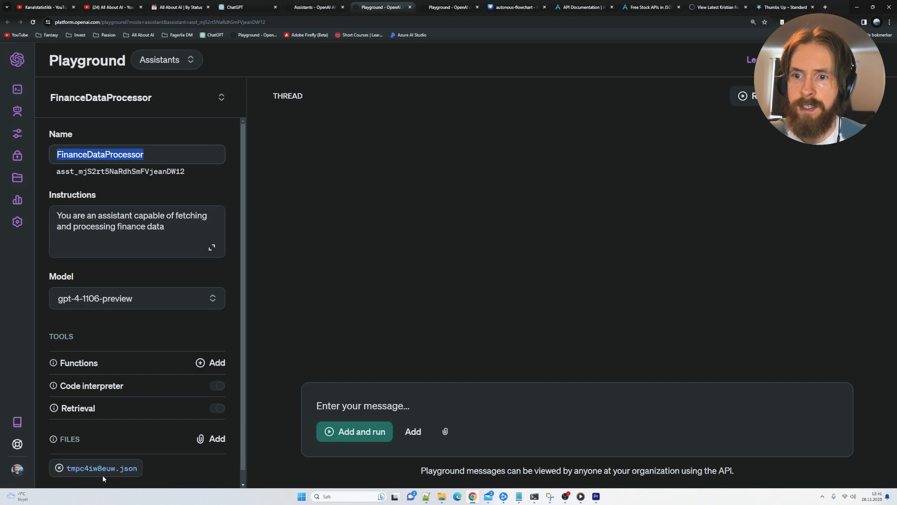
mouse_move(116, 472)
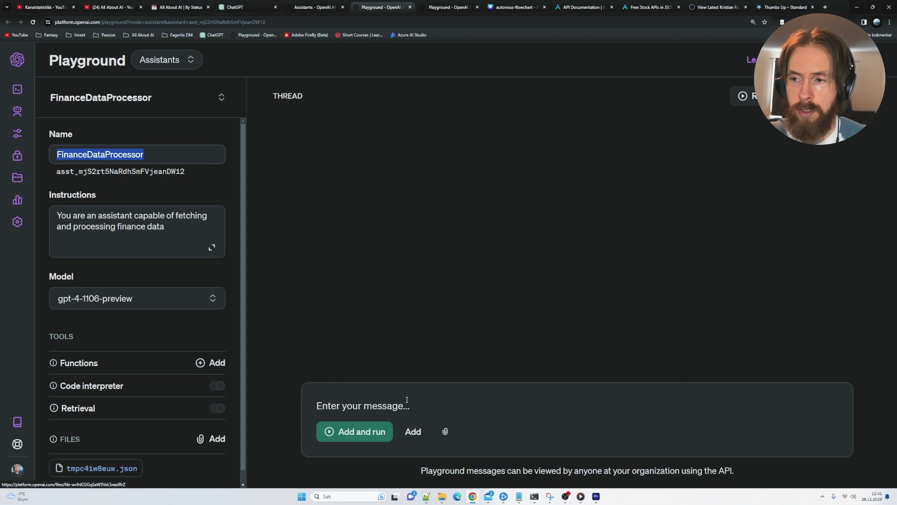
Step: Enter the assignment asking Code Interpreter to find the average ratio from the uploaded JSON
text(Here are your assignments: 1. From the Uploaded JSON file, use Code Interpreter To Find the Average Ratio between 'grossProfit' and 'totalRevenue' of APPLE 2. Print the Results)
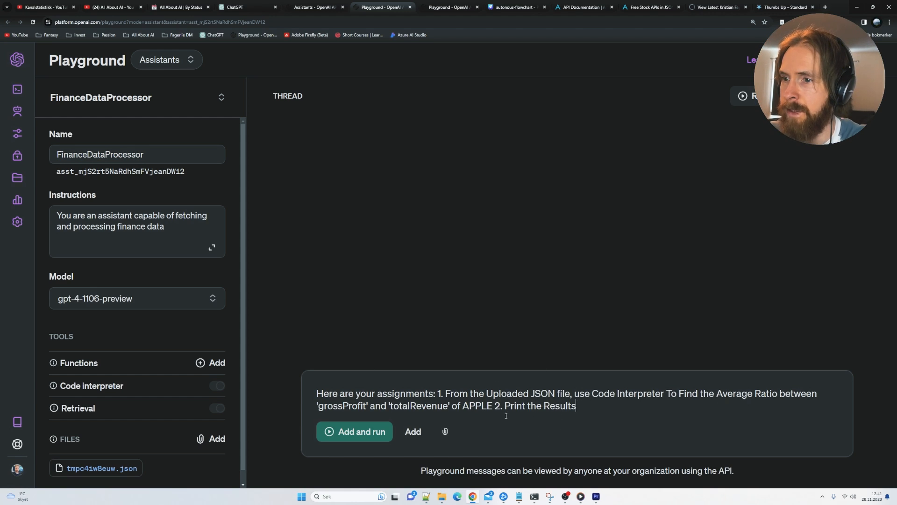
mouse_move(356, 442)
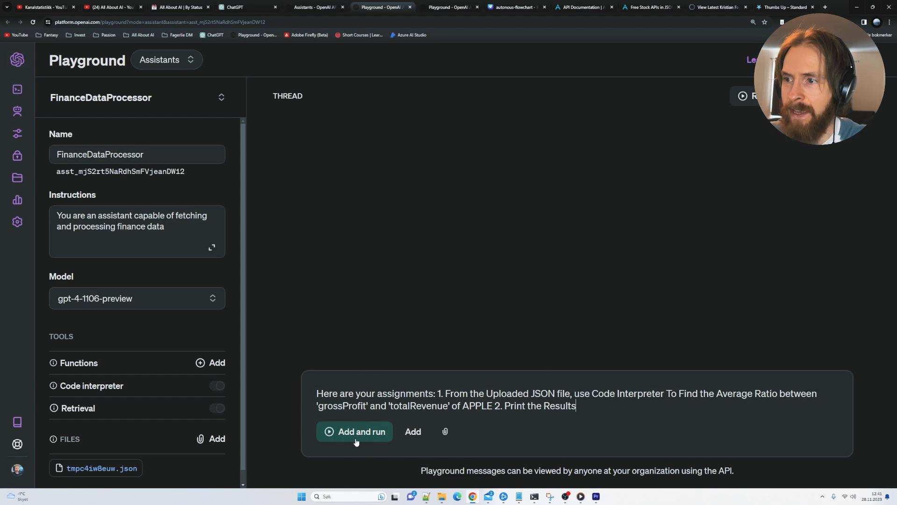
Step: Send the ratio assignment and highlight the assistant's approximately 0.415 answer
click(354, 431)
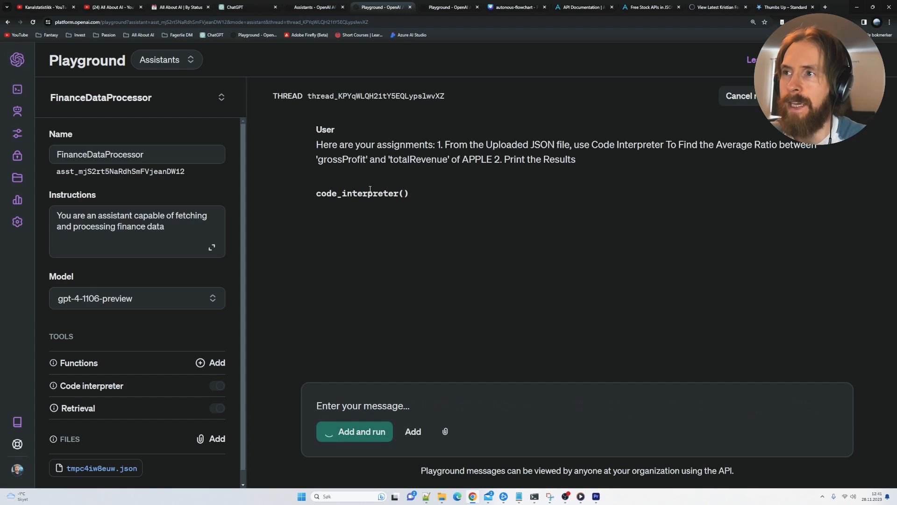
mouse_move(415, 200)
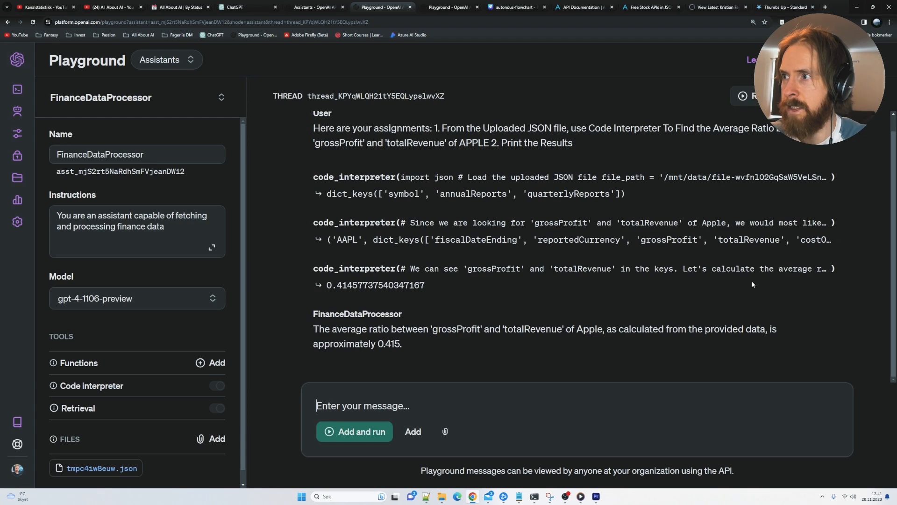
mouse_move(486, 304)
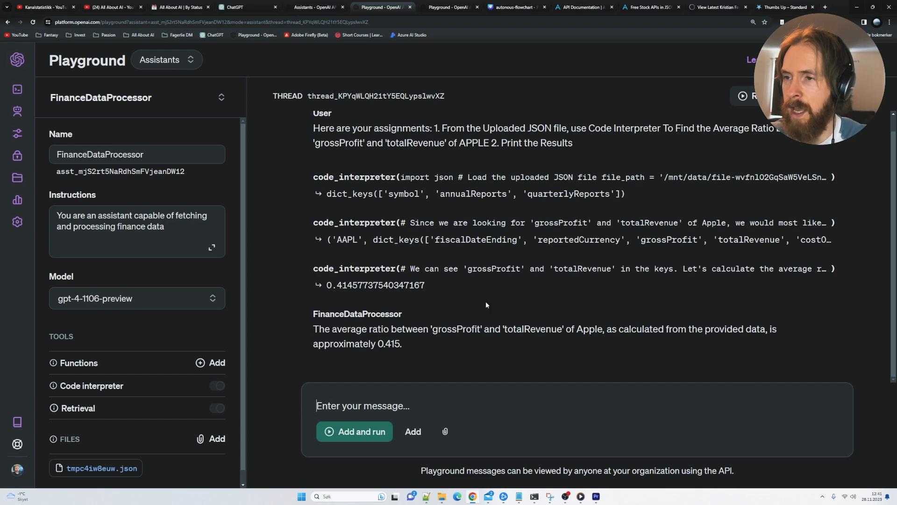
drag(313, 329, 380, 329)
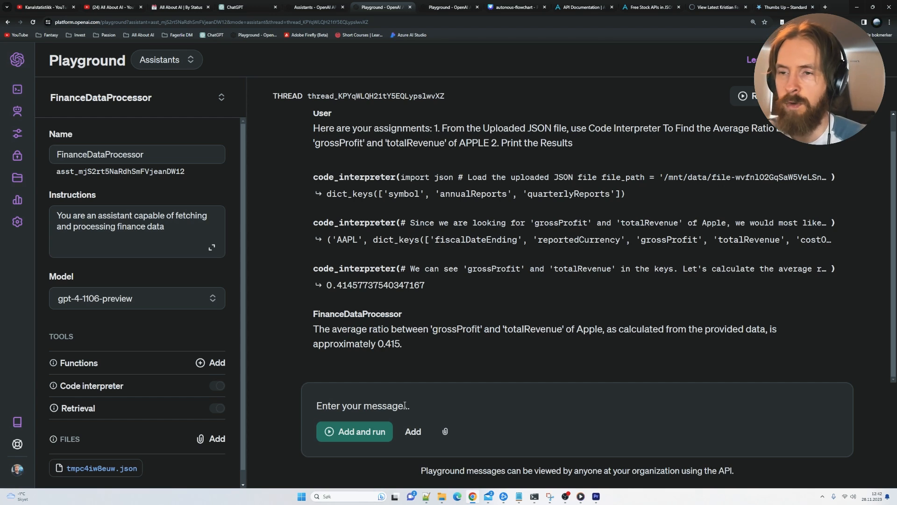
Step: Request visual trend graphs of the grossProfit-to-totalRevenue ratio and scroll to the resulting chart
text(Create interesting visual trend graphs on the ratio between "grossProfit" and the "totalRevenue" from the uploaded JSON file for APPLE)
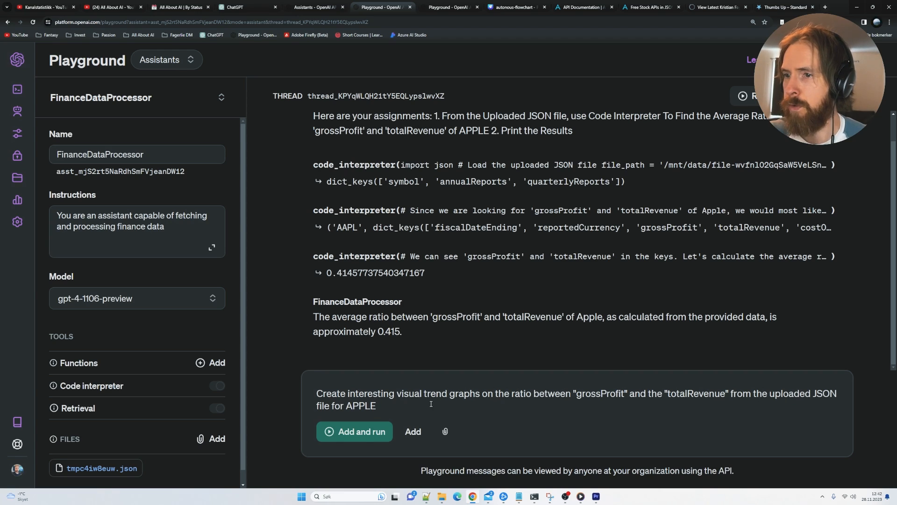
click(355, 432)
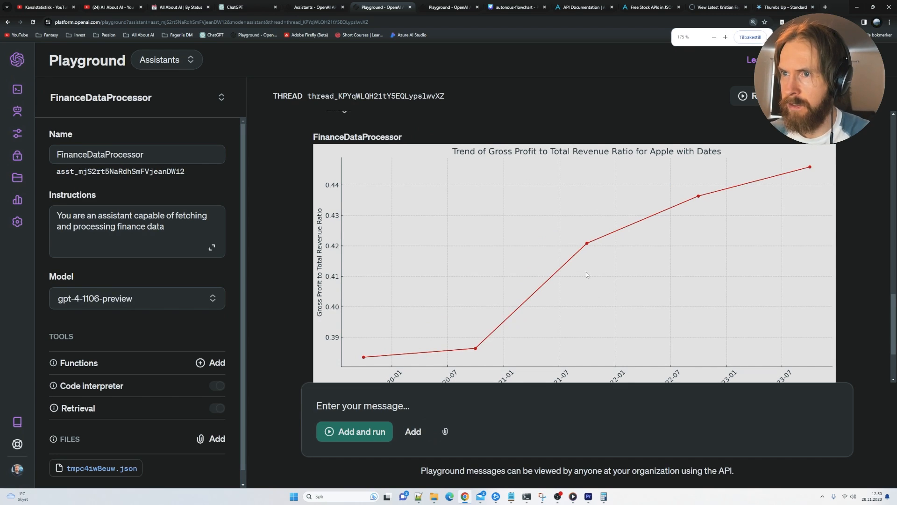
scroll(down, 3)
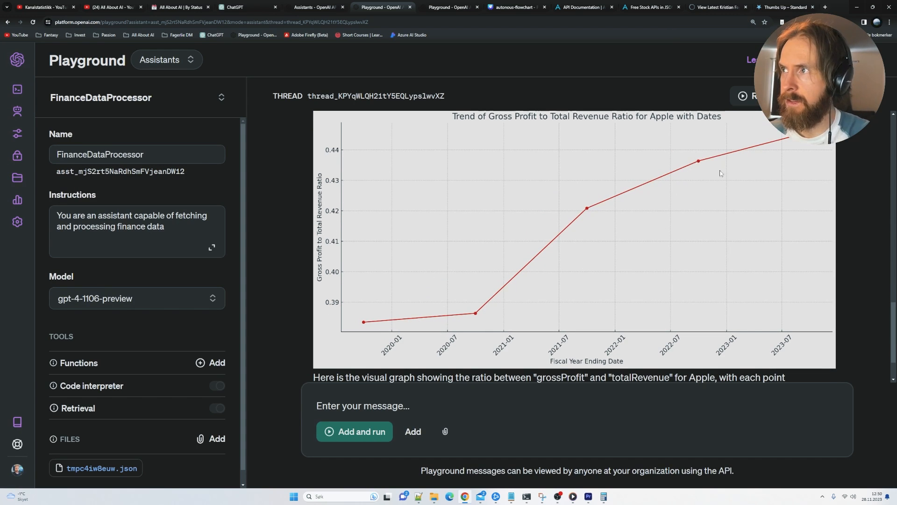
mouse_move(749, 170)
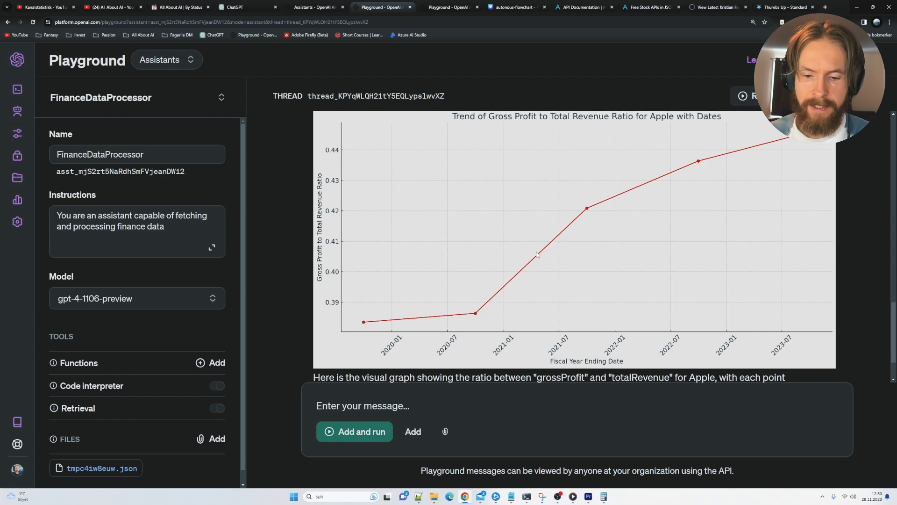
Step: Ask 'What does this graph indicate for APPLE?' and highlight the gross profit margin explanation
text(What does this graph indicate for APPLE?)
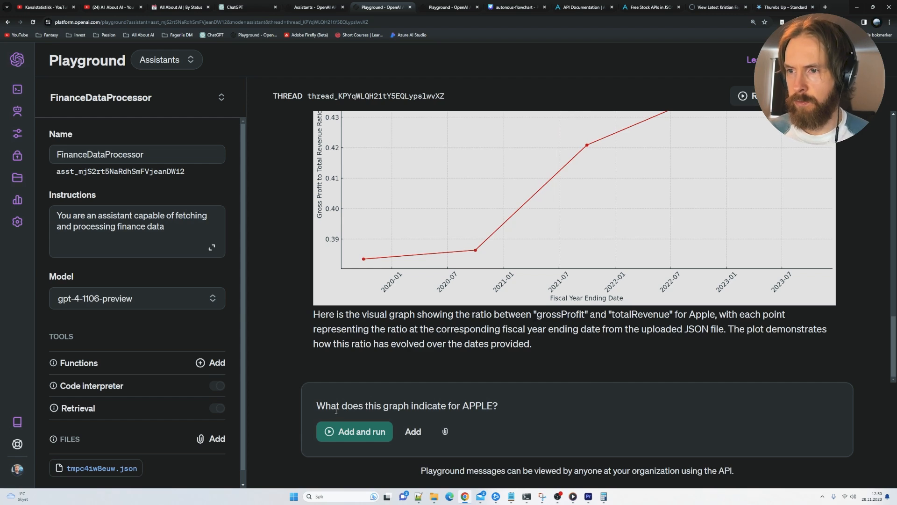
click(354, 431)
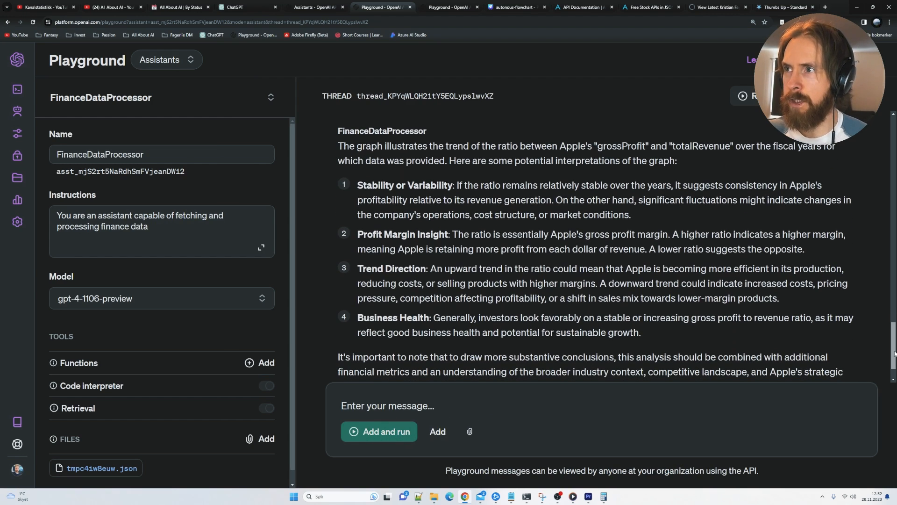
drag(458, 235, 538, 234)
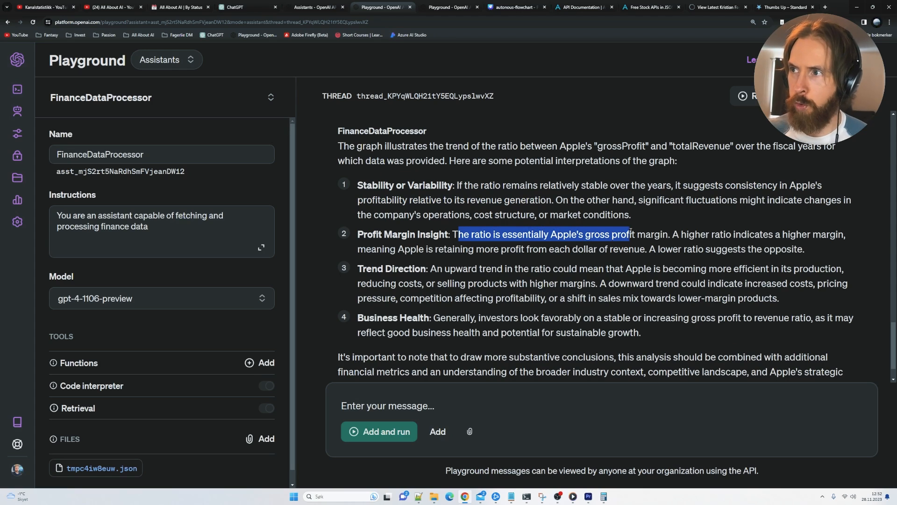
drag(673, 234, 807, 234)
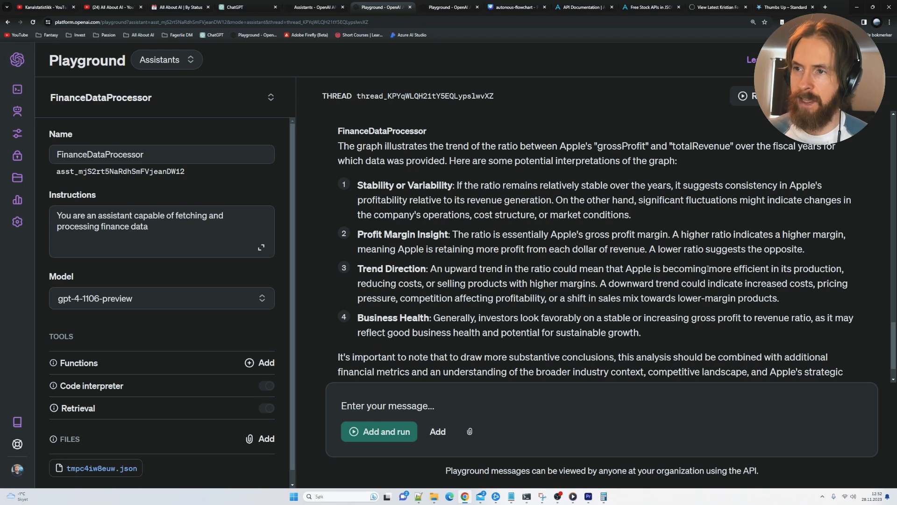
Step: Highlight the good-business-health phrase, then highlight 'API' in the YouTube comment
scroll(down, 3)
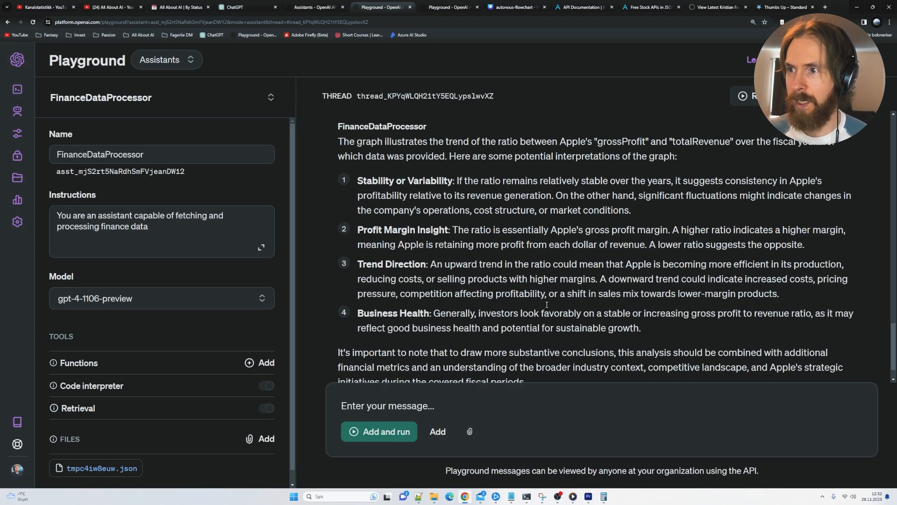
scroll(down, 3)
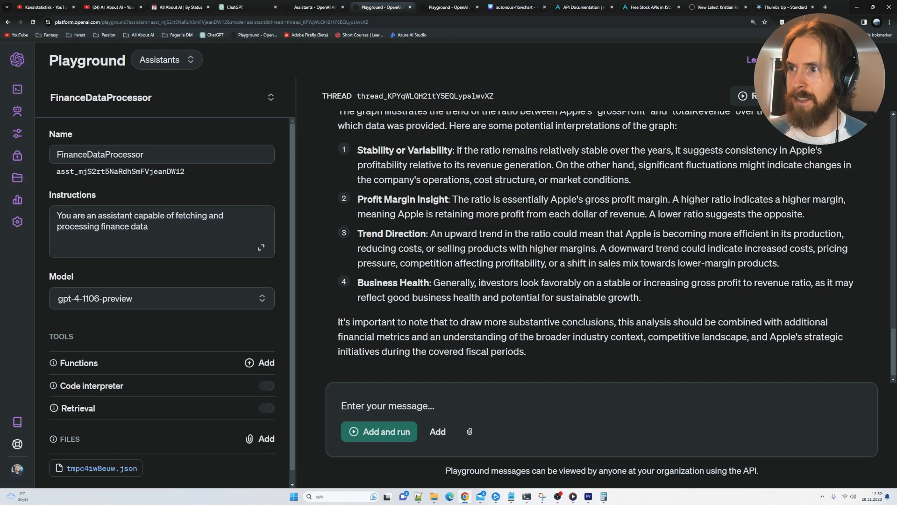
drag(480, 282, 675, 283)
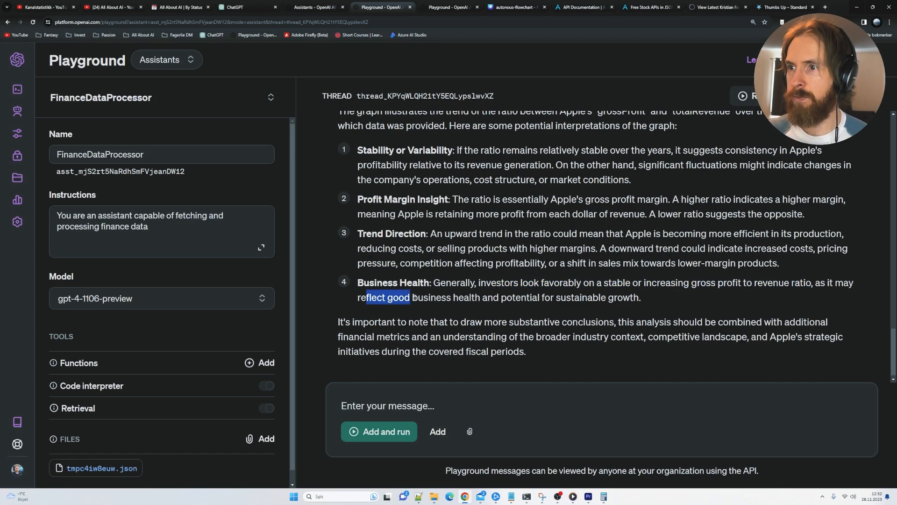
drag(410, 297, 638, 298)
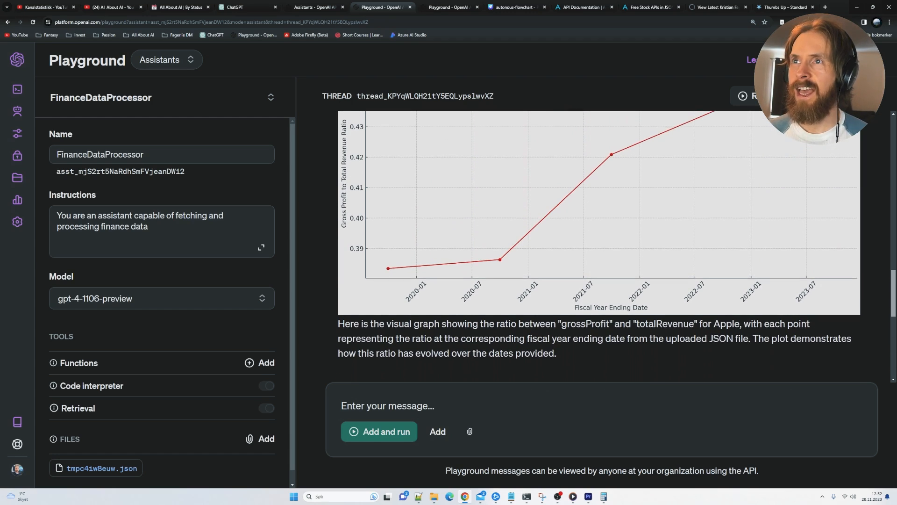
scroll(down, 3)
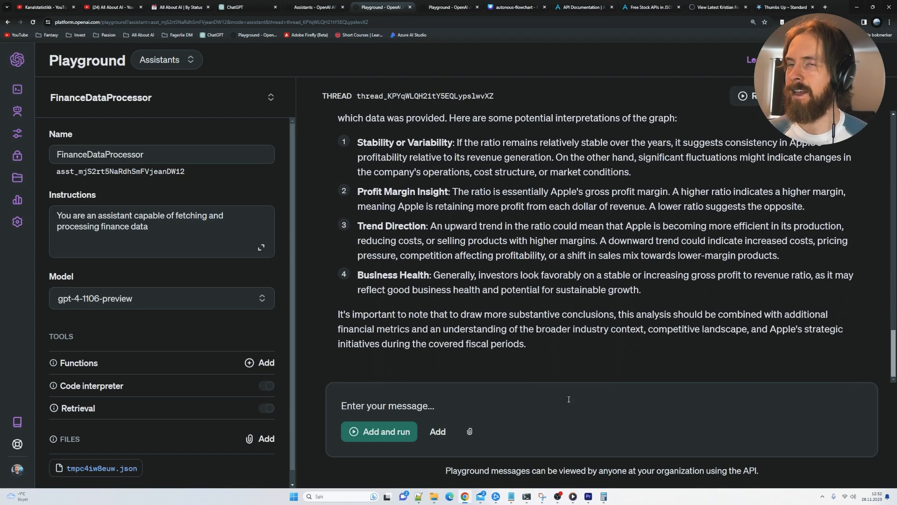
click(107, 8)
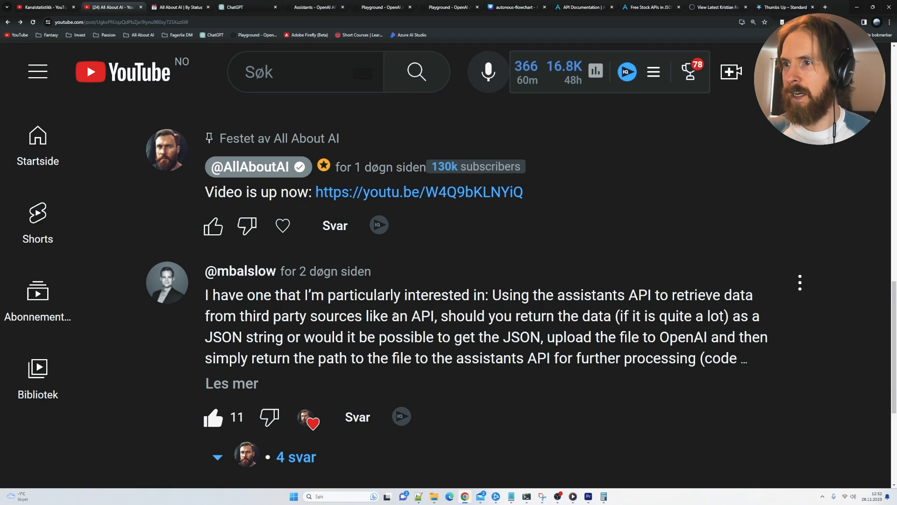
double_click(424, 316)
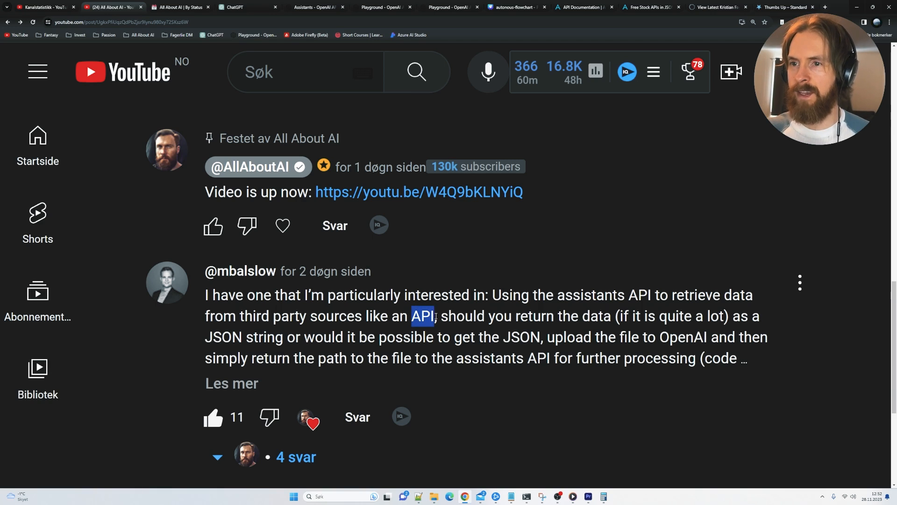